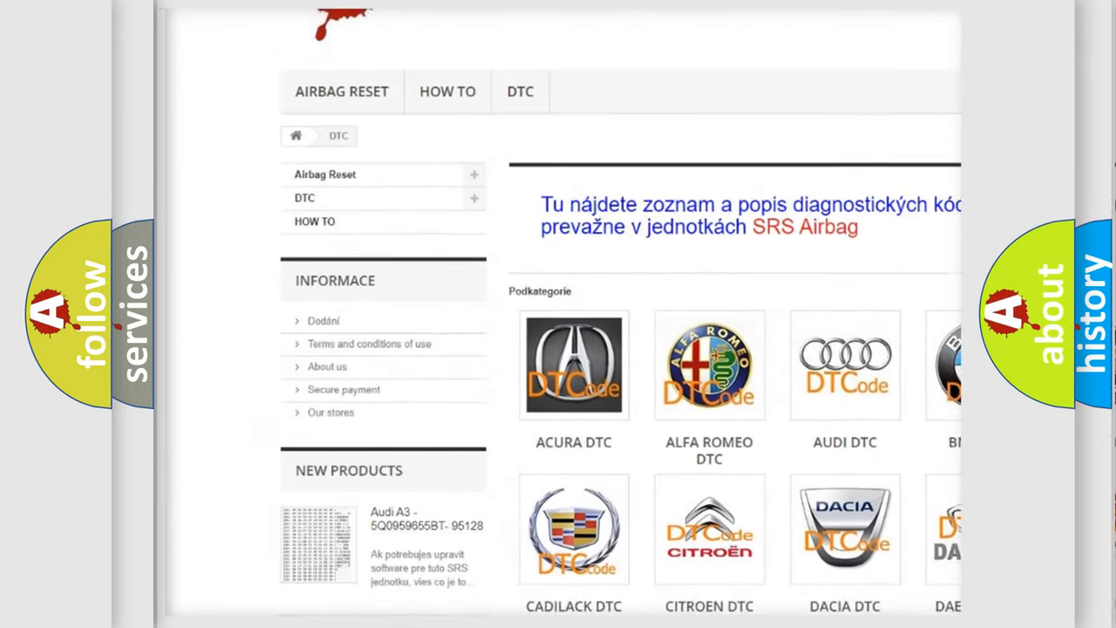
pyautogui.scroll(-3)
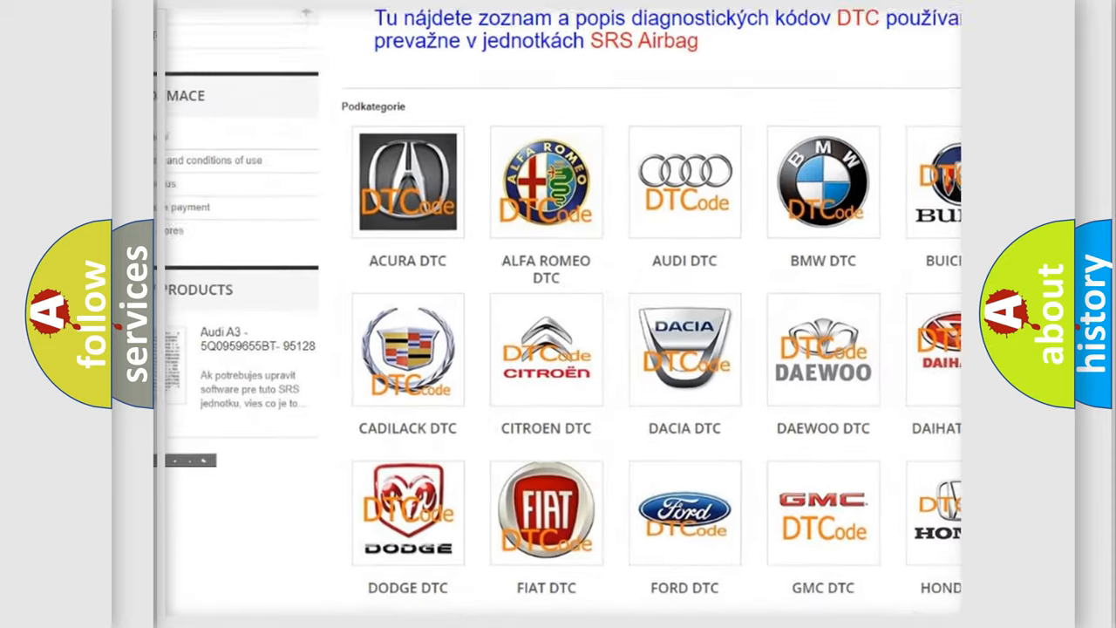
pyautogui.scroll(-3)
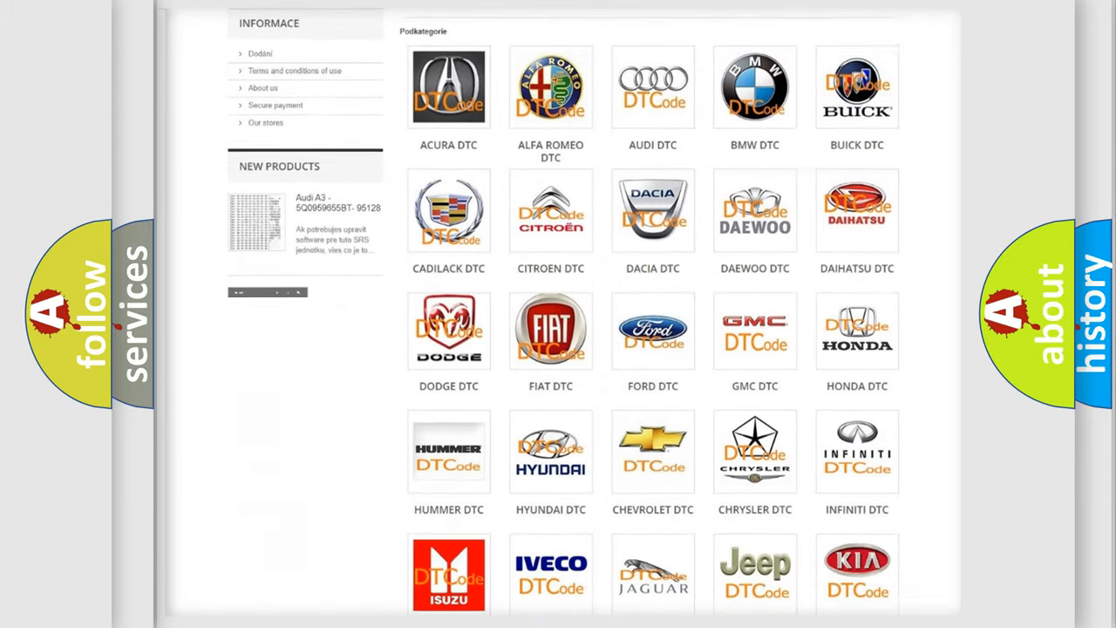
pyautogui.scroll(-3)
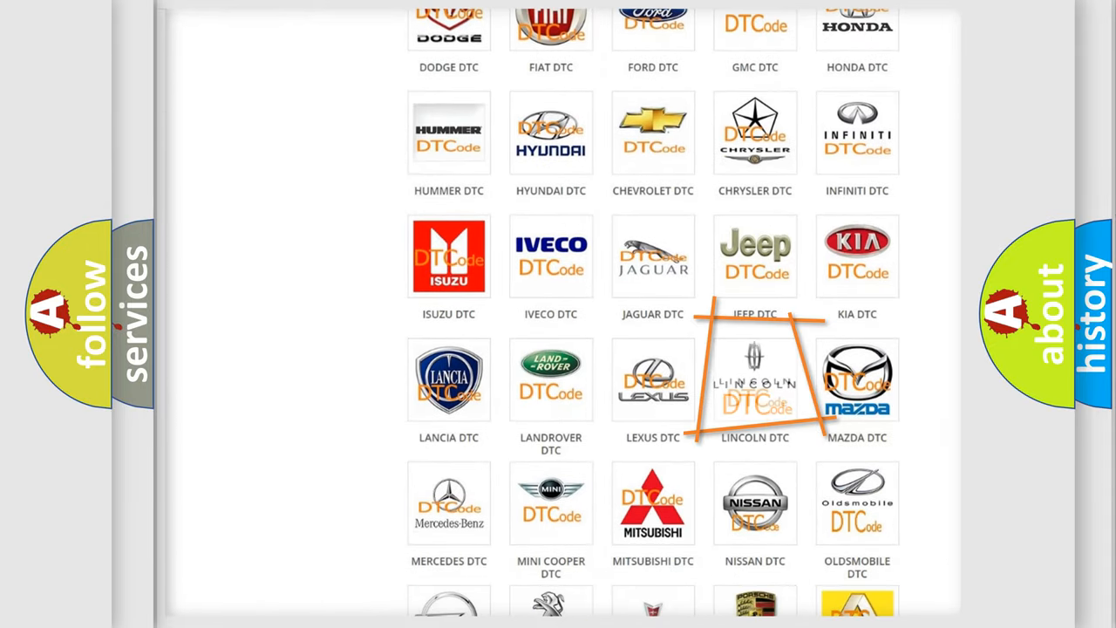